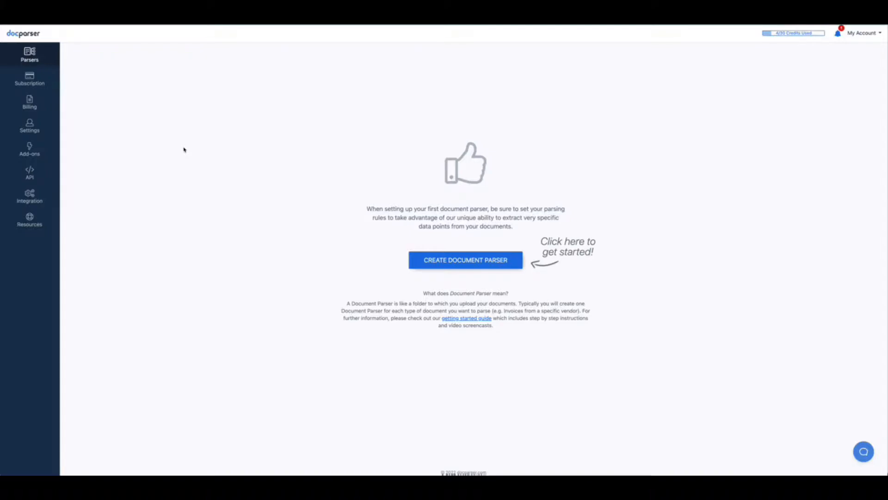
mouse_move(358, 206)
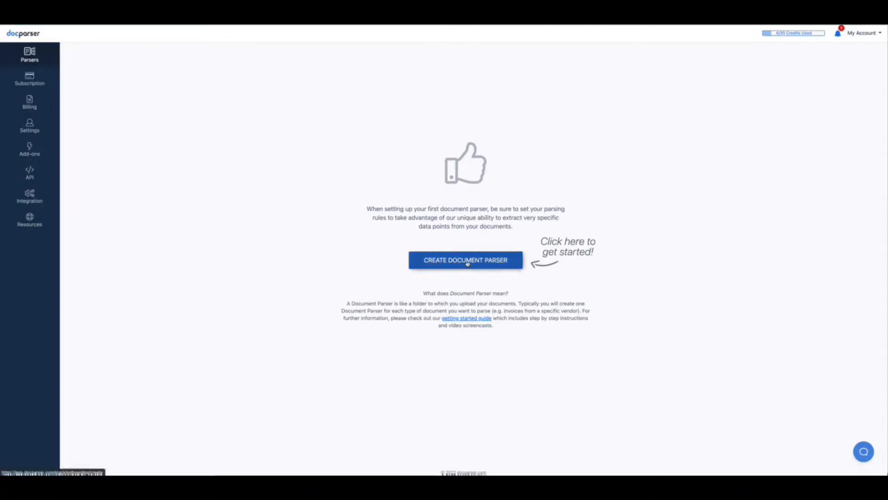
- Start creating a new document parser to reach the template gallery
left_click(466, 259)
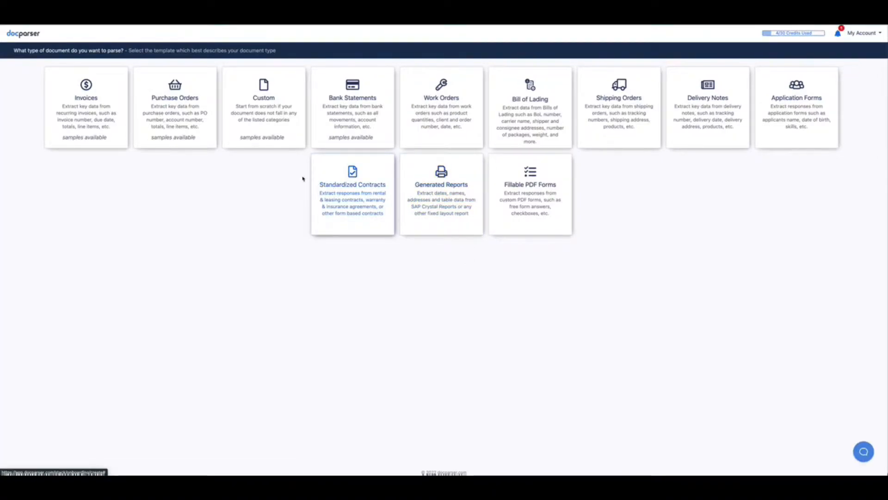
- Choose the Custom template and name the new parser 'email adresses'
left_click(263, 107)
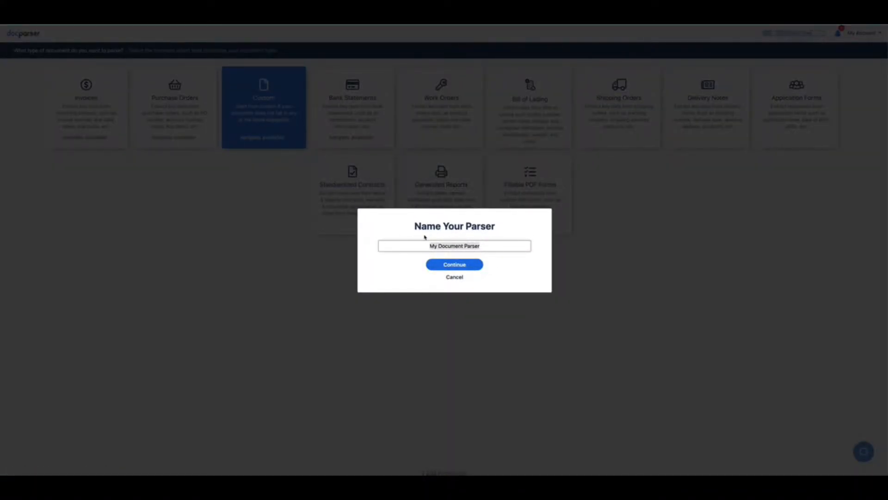
type("email a")
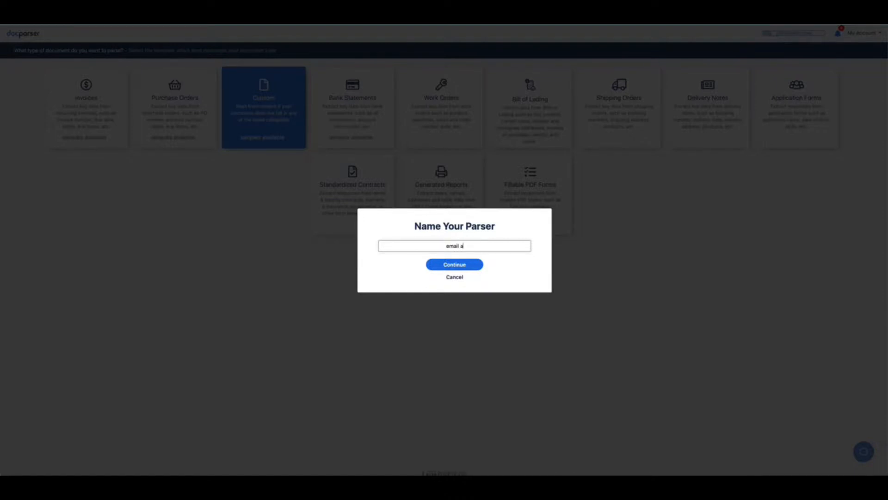
type("dresses")
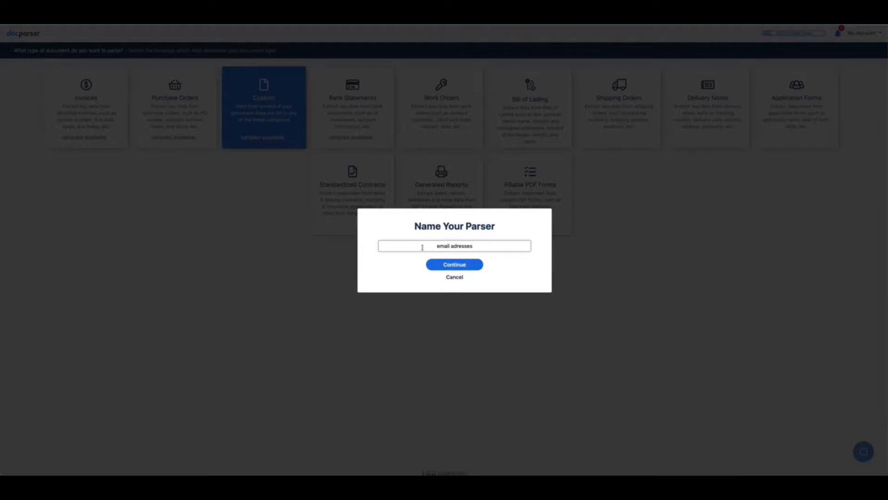
left_click(453, 265)
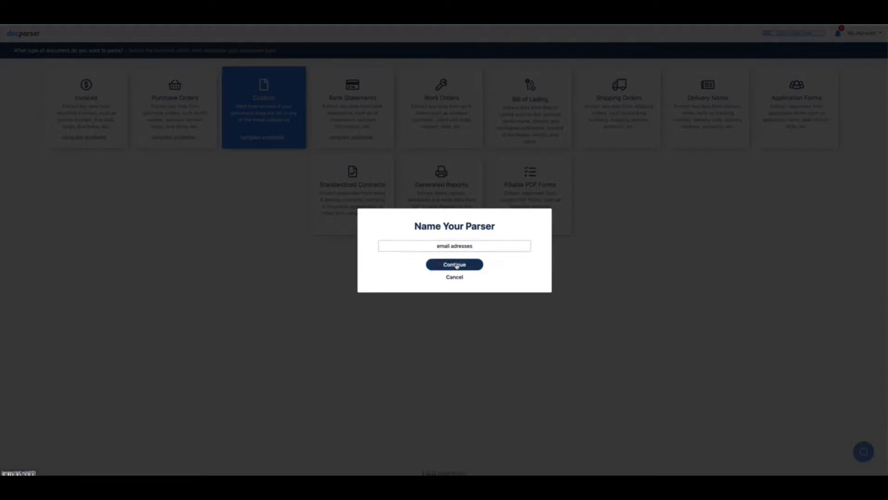
- Upload Administration Contact List.pdf from Desktop as the sample document and continue to rule setup
left_click(453, 263)
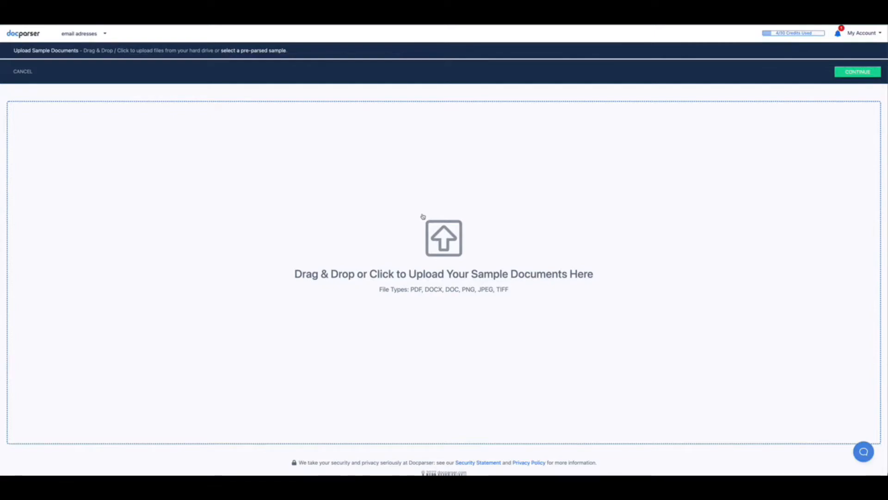
mouse_move(460, 238)
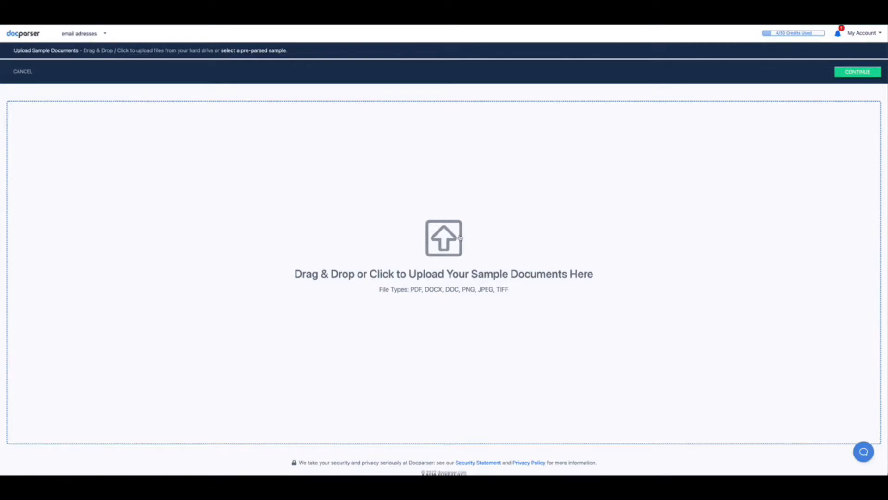
left_click(443, 238)
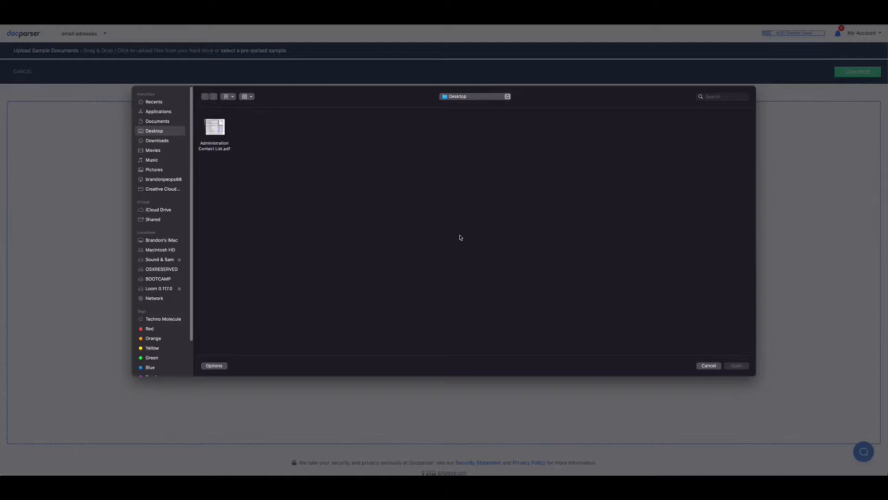
left_click(214, 127)
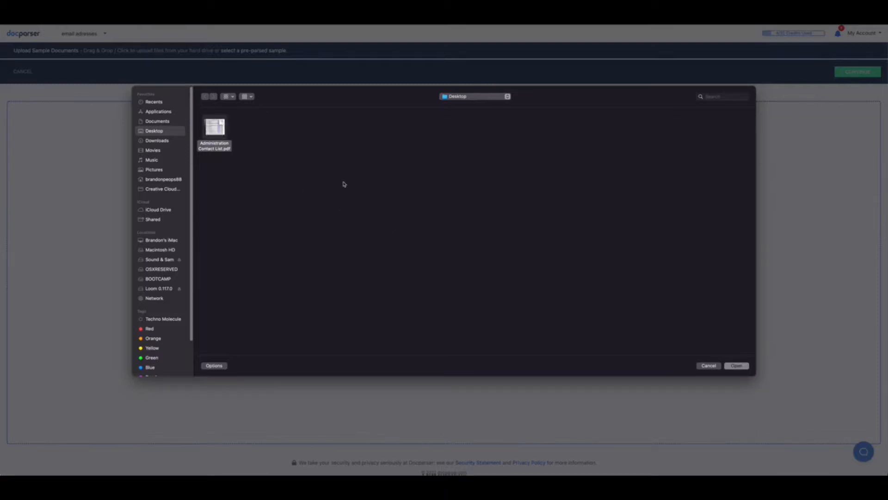
left_click(735, 366)
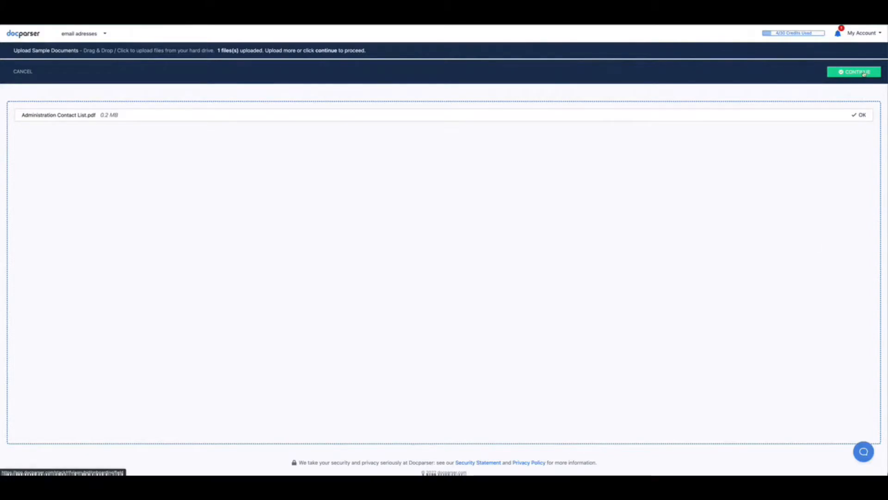
left_click(854, 71)
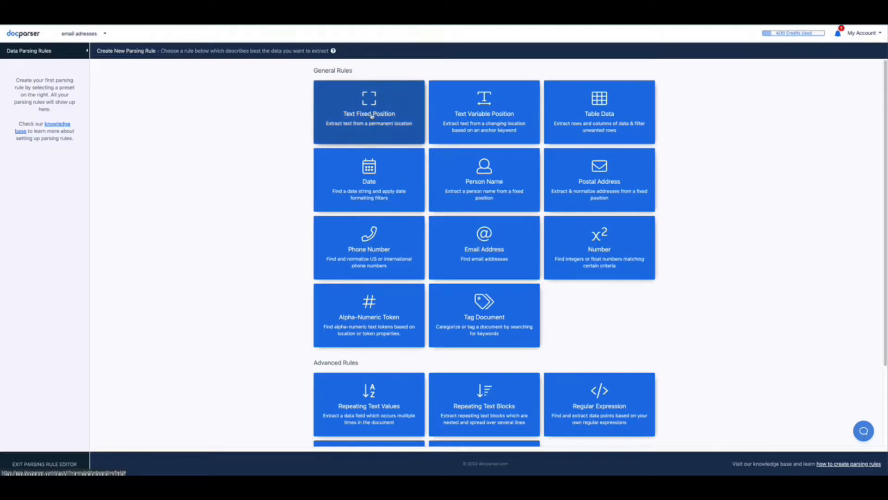
- Start Field #1 with the Text Fixed Position rule preset
left_click(369, 112)
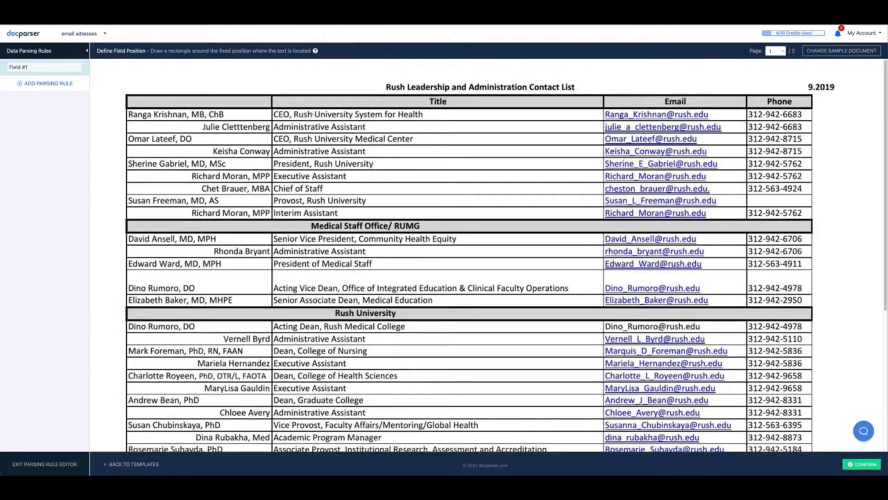
mouse_move(405, 136)
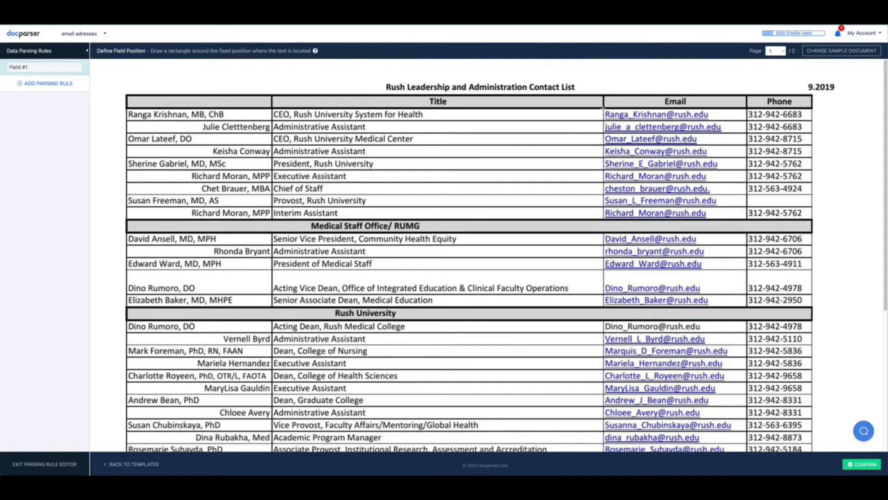
- Mark the entire Email column, top to bottom address, as Field #1's area and confirm
left_click_drag(605, 113, 742, 363)
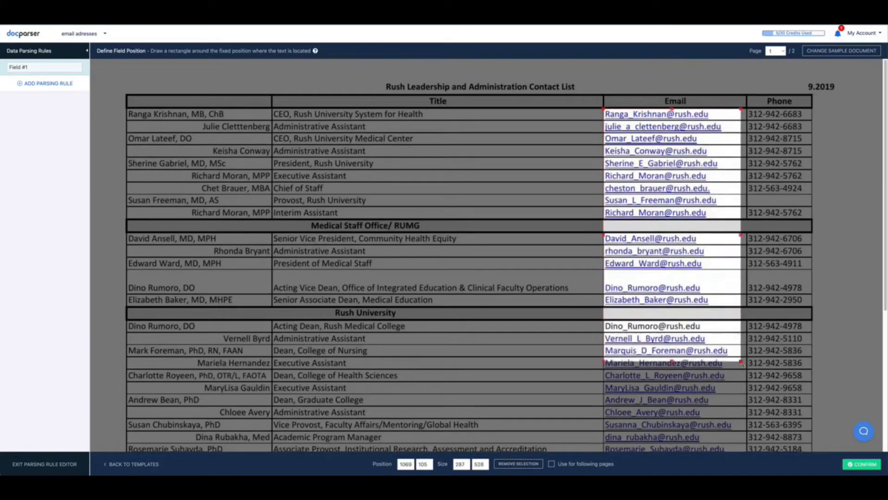
scroll("down", 3)
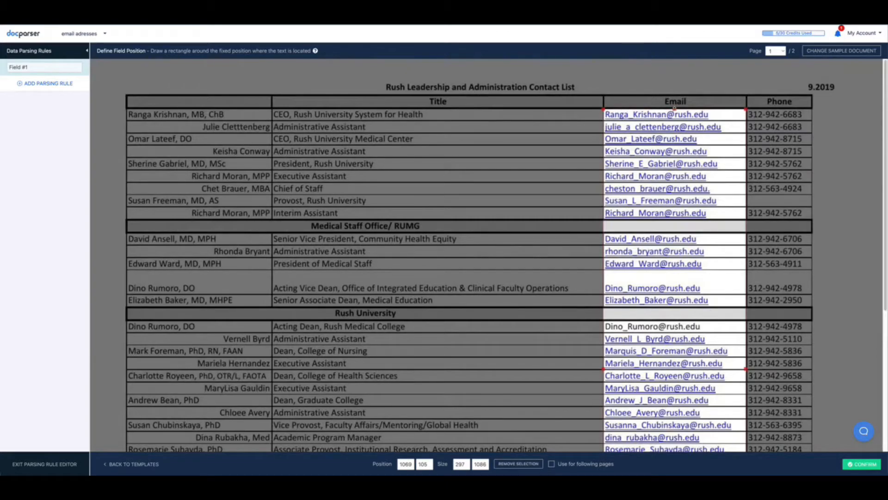
scroll("down", 3)
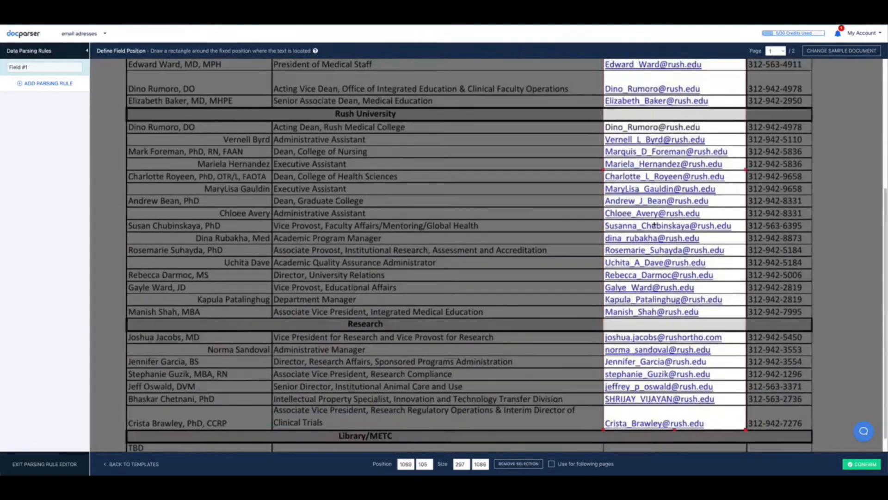
scroll("down", 3)
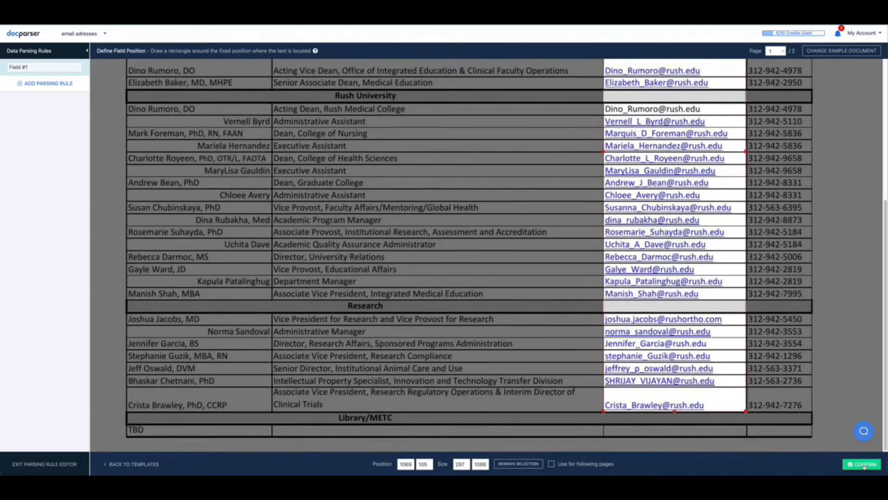
left_click(861, 463)
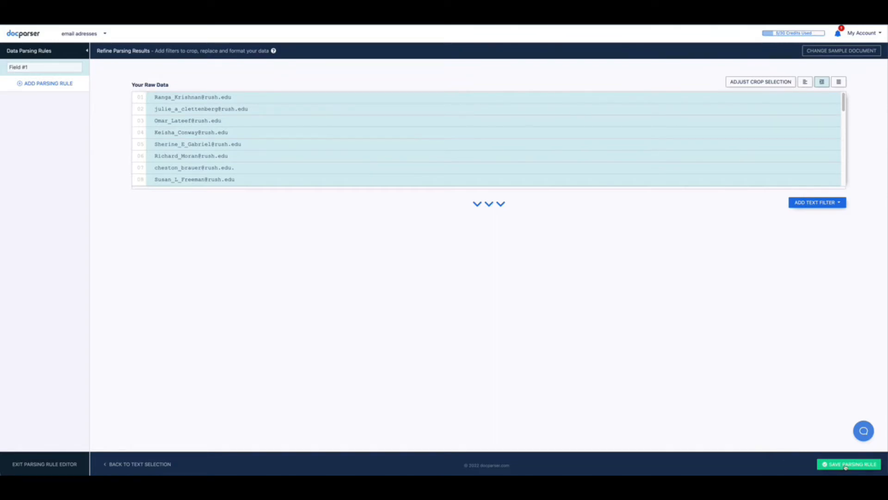
- Save the Field #1 email rule and exit to re-parse the documents
left_click(850, 464)
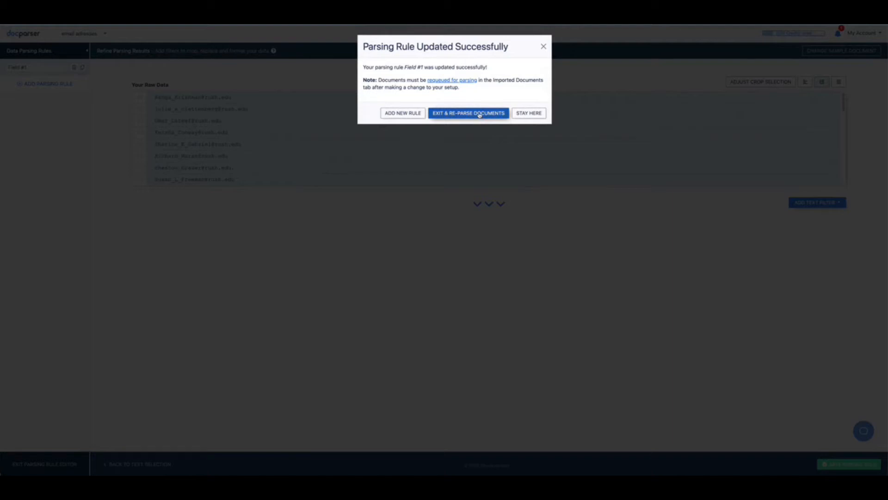
left_click(468, 113)
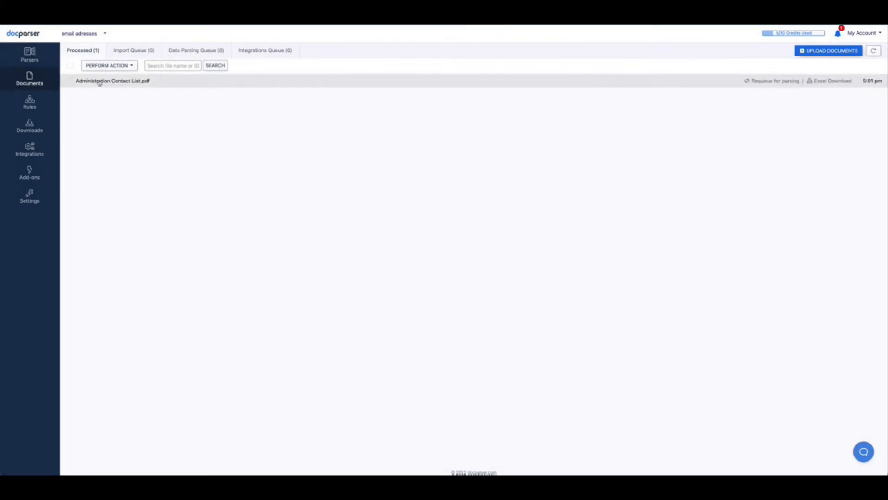
- View the contact list's parsed email addresses and download them as Excel
left_click(112, 80)
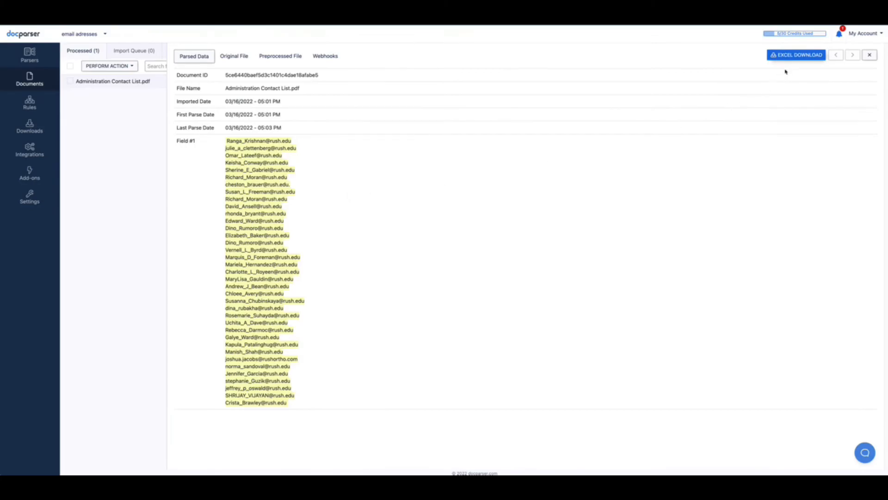
left_click(796, 54)
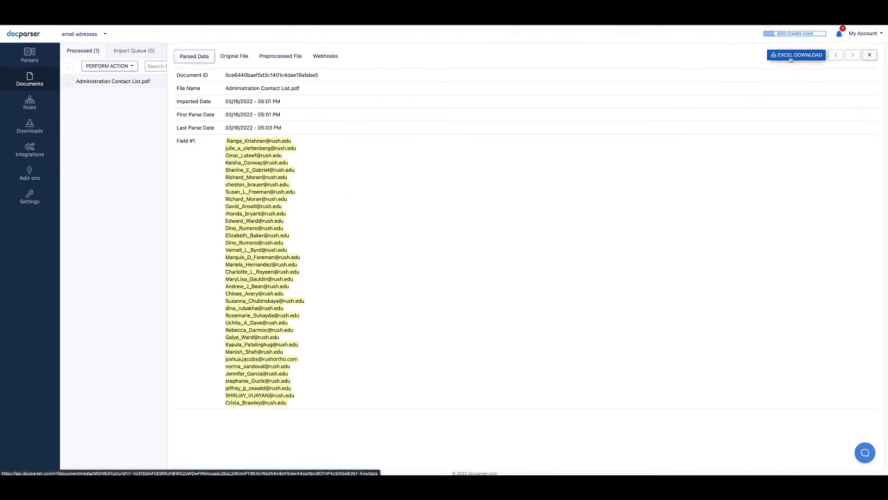